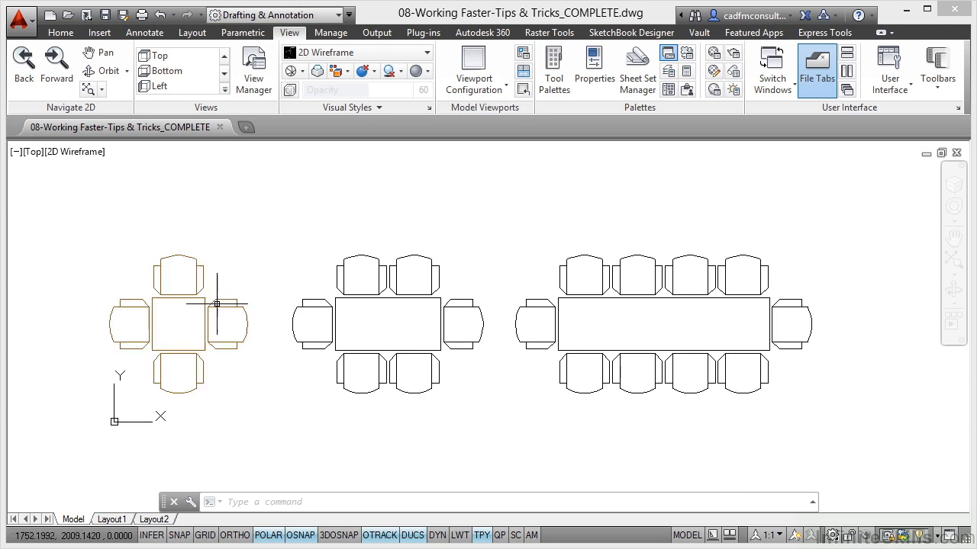
# Step: Select the small four-chair table arrangement on the left of the plan
pyautogui.click(386, 325)
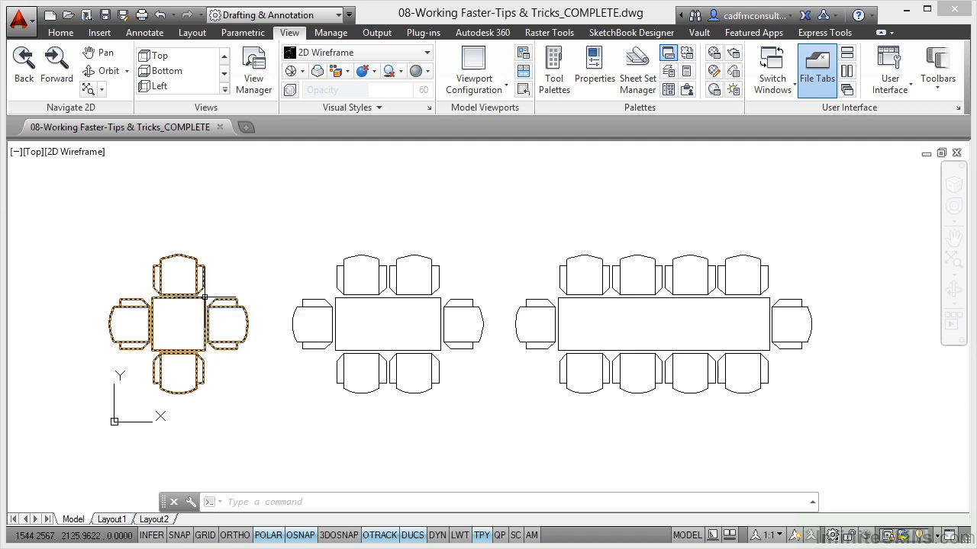
# Step: Grab the small arrangement by its base grip and drop it higher in the plan
pyautogui.click(179, 325)
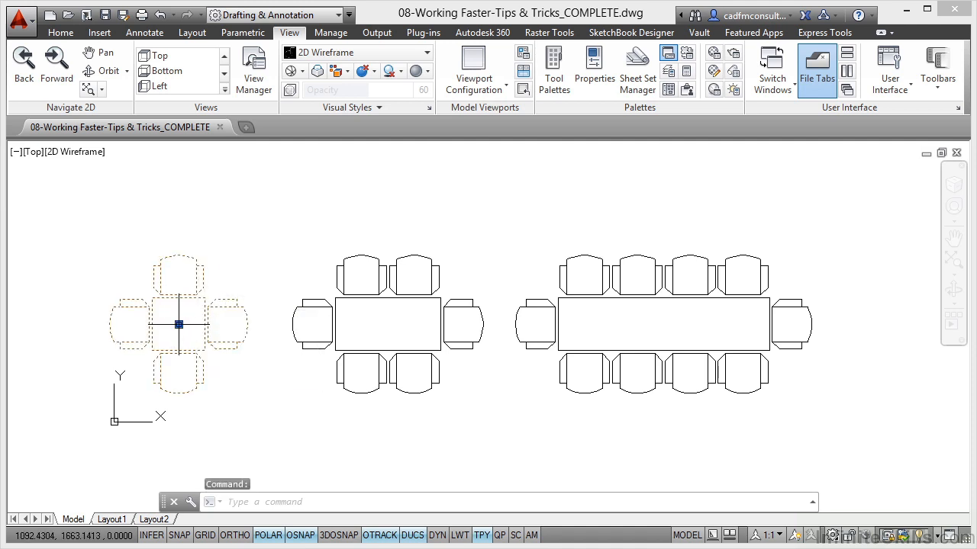
pyautogui.click(178, 325)
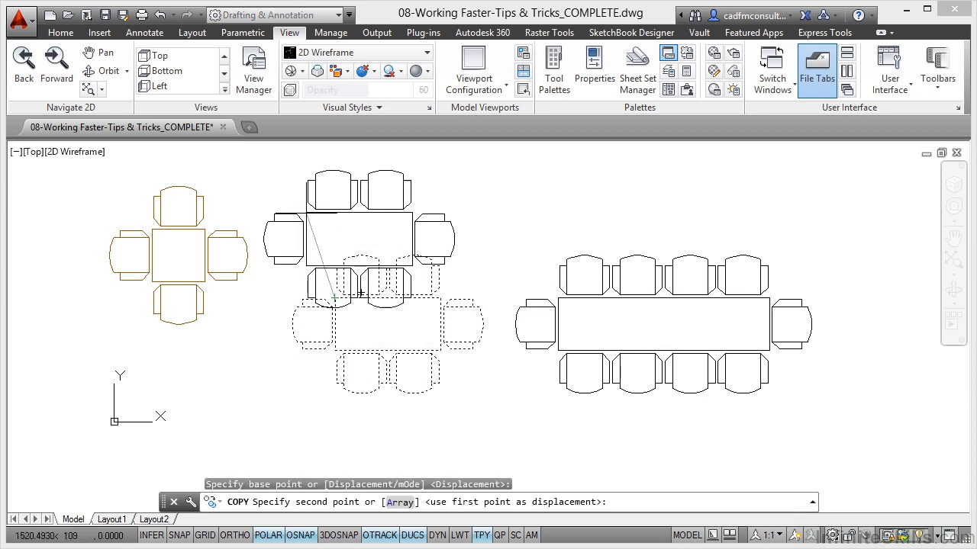
# Step: Cancel the pending copy of the eight-seat table with Esc
pyautogui.press('Escape')
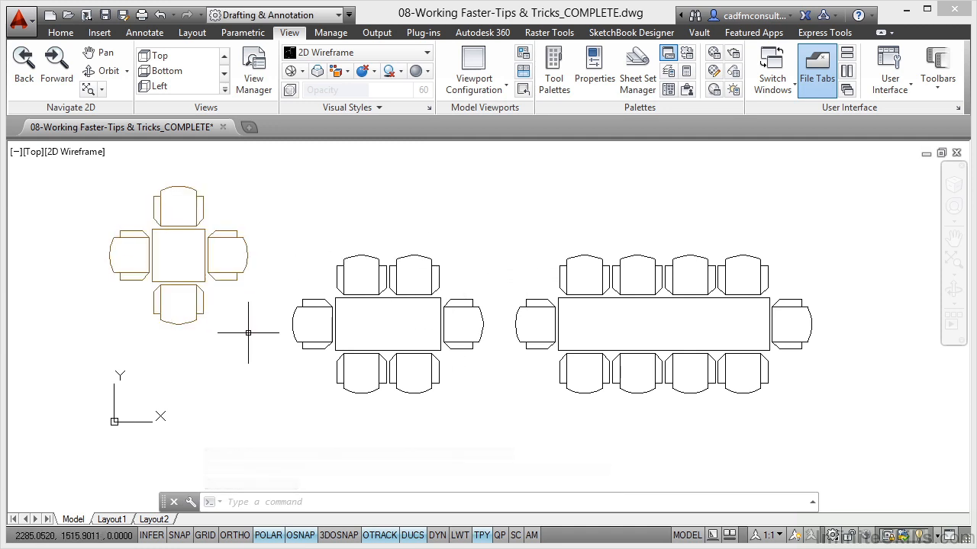
pyautogui.moveTo(499, 263)
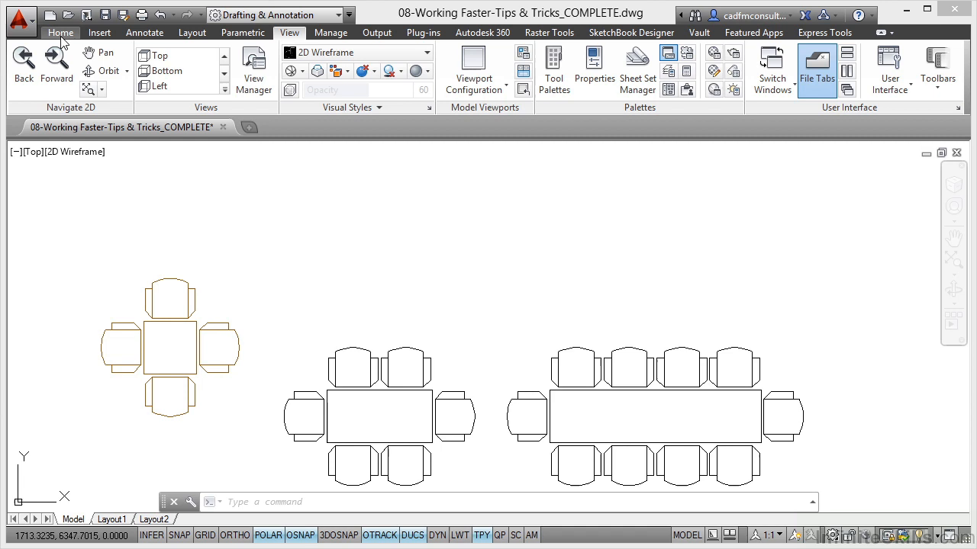
# Step: Insert the Table Arr-DYN block from the Home ribbon and confirm its settings
pyautogui.click(59, 32)
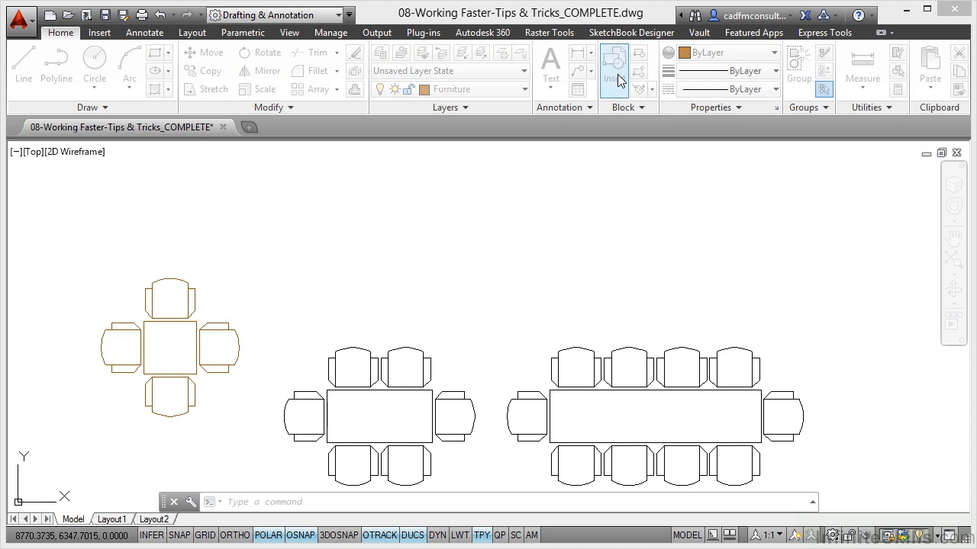
pyautogui.click(614, 62)
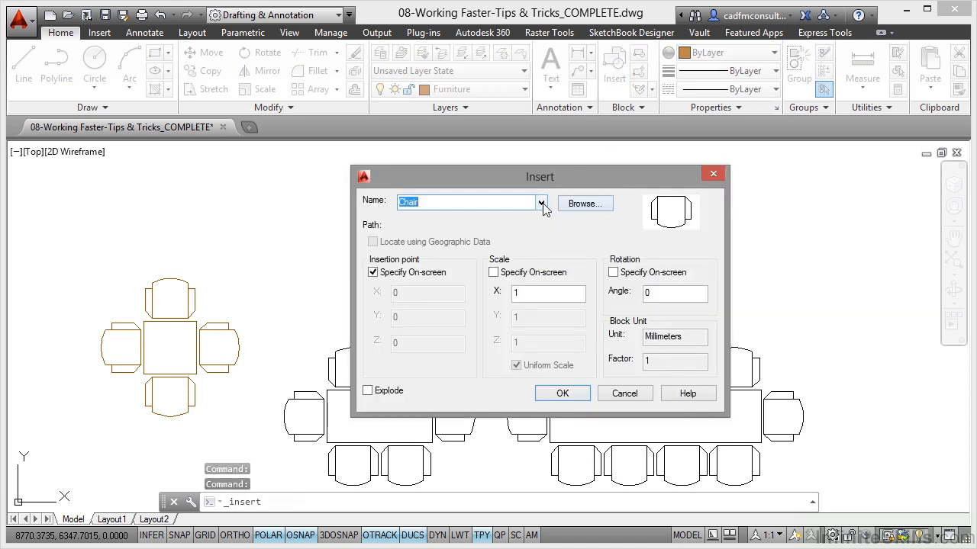
pyautogui.click(541, 203)
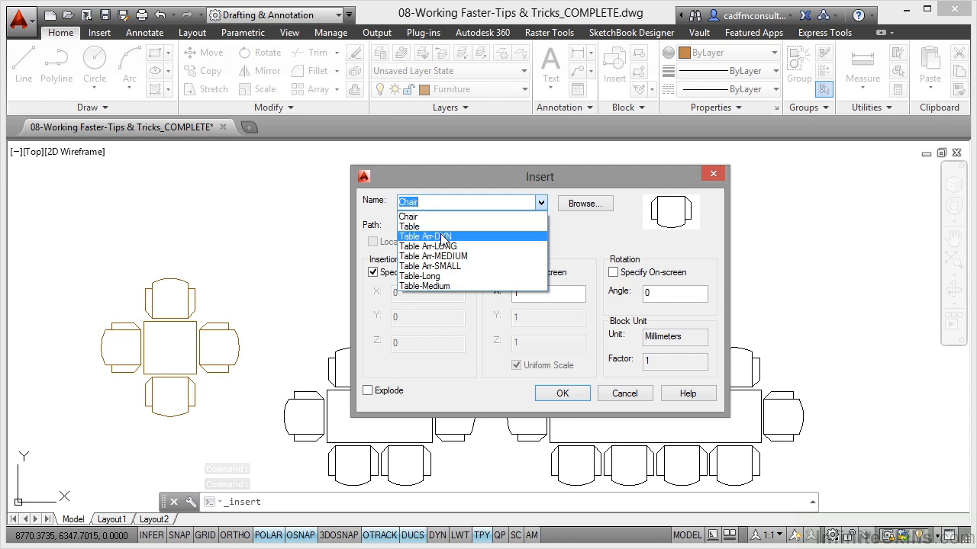
pyautogui.click(426, 236)
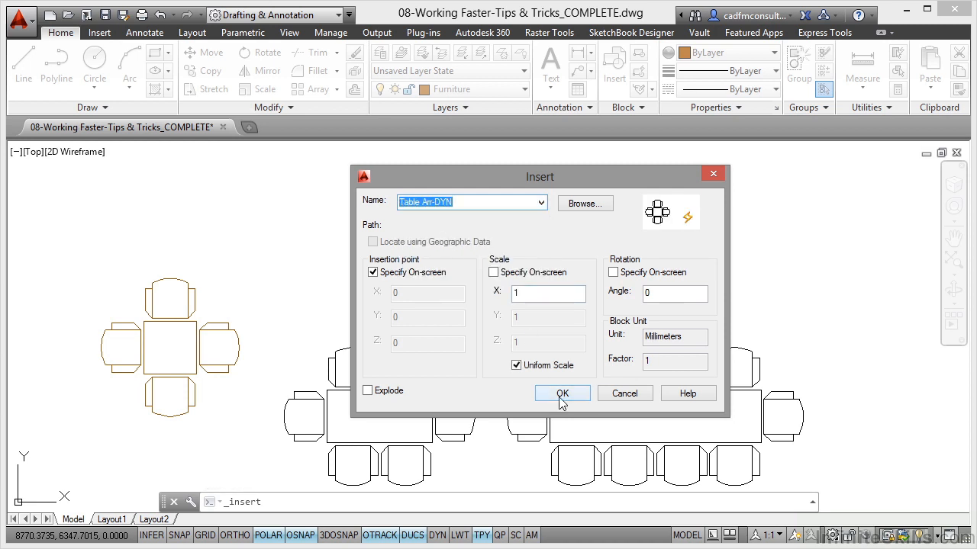
pyautogui.click(561, 393)
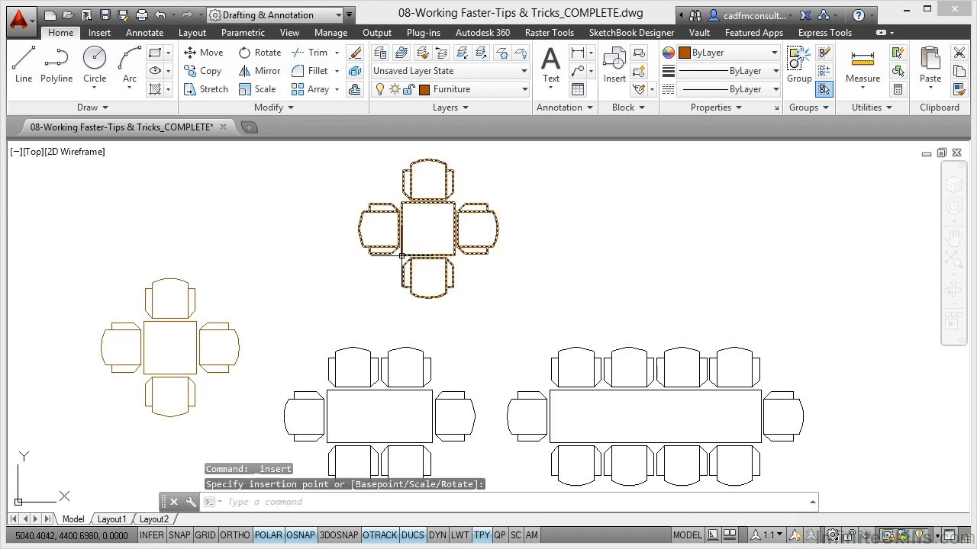
pyautogui.moveTo(452, 242)
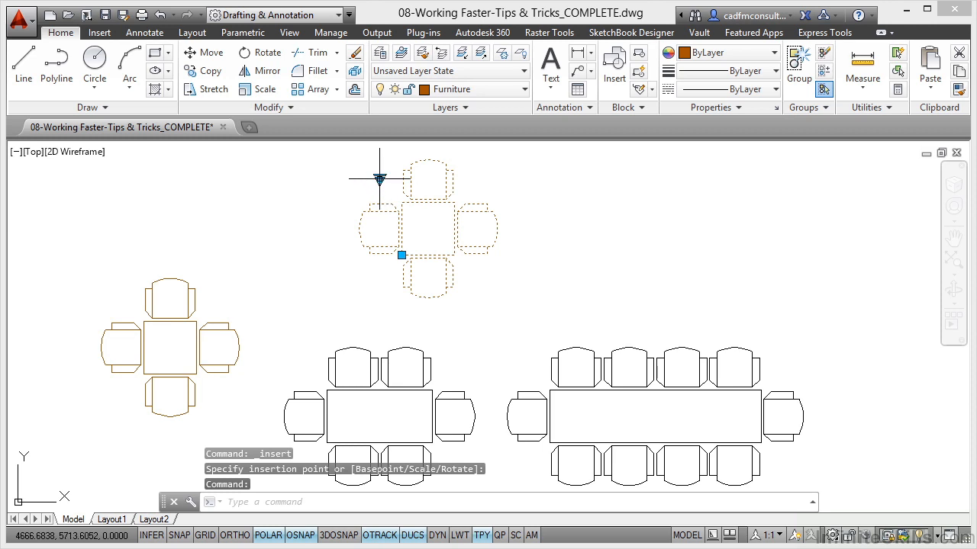
# Step: Switch the placed dynamic table to MEDIUM, then LONG, via its lookup grip
pyautogui.click(379, 180)
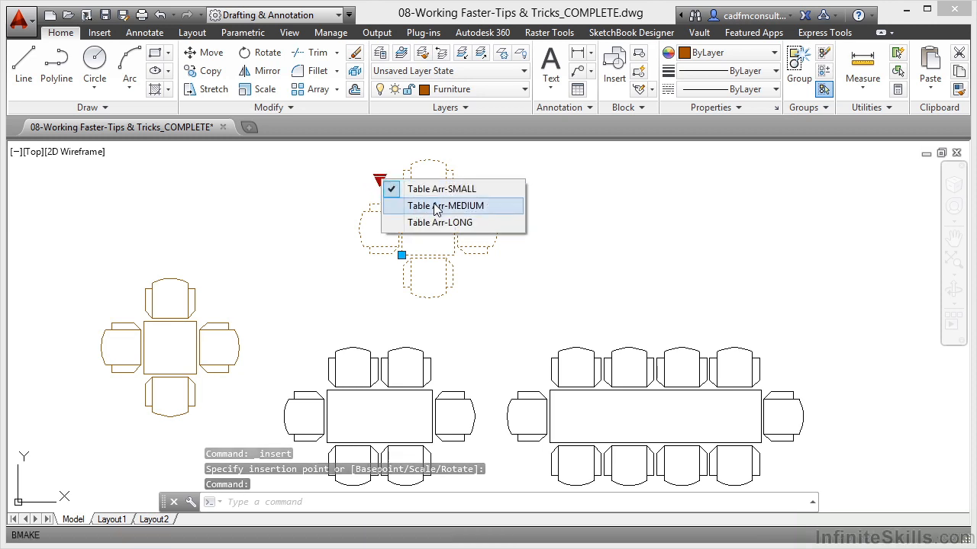
pyautogui.click(444, 205)
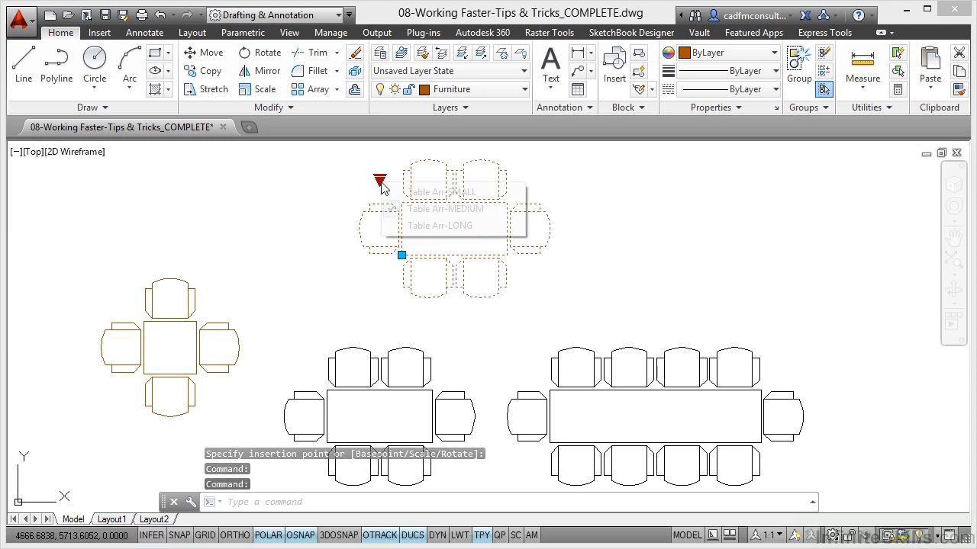
pyautogui.click(440, 225)
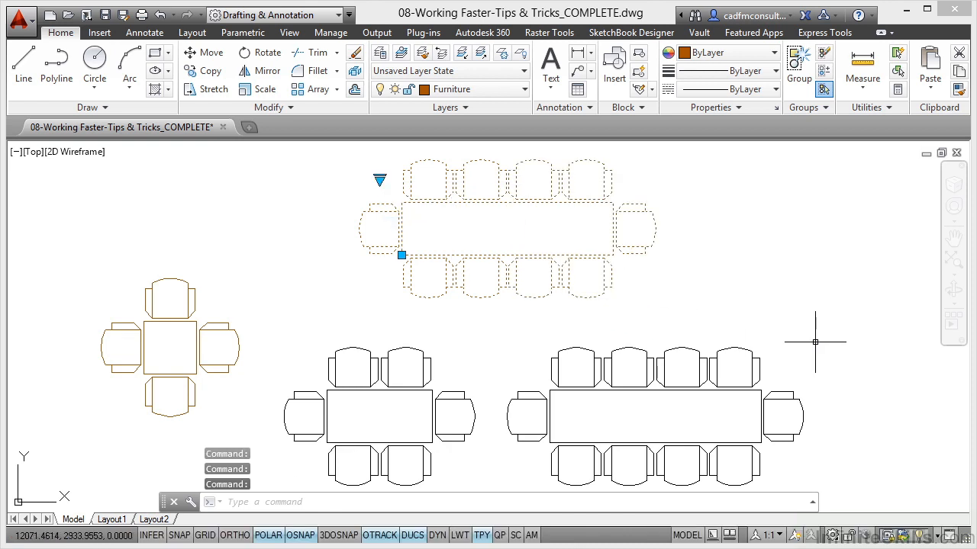
pyautogui.press('Escape')
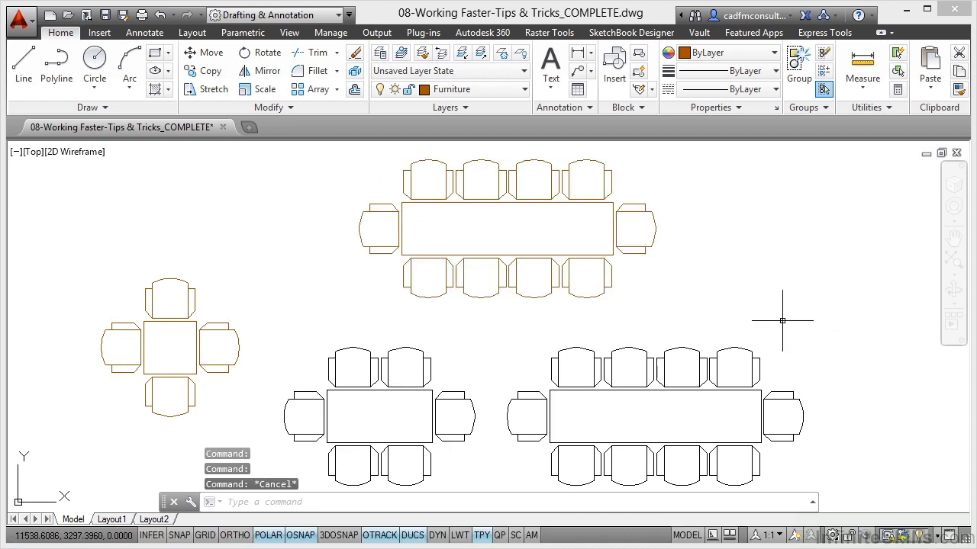
# Step: Reselect the block and return it to the SMALL four-chair arrangement
pyautogui.click(624, 364)
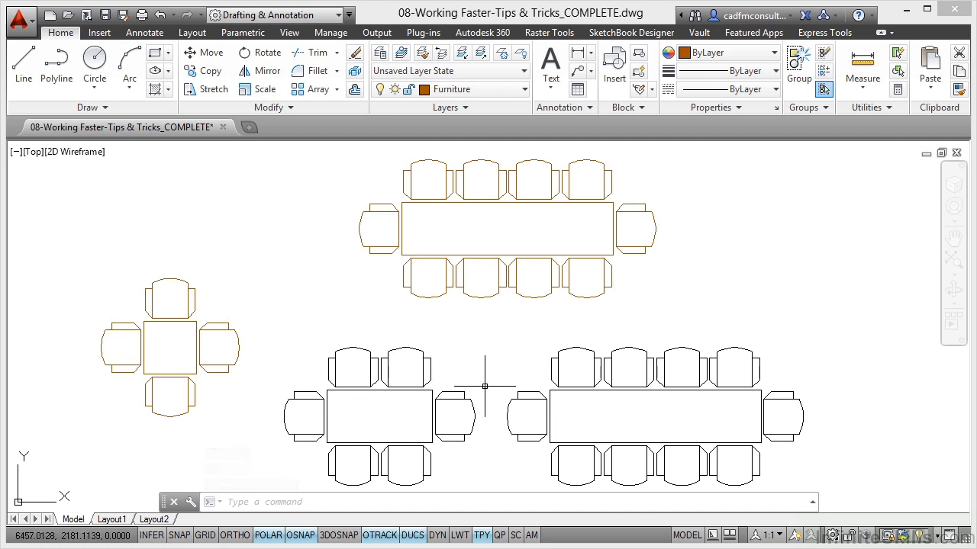
pyautogui.moveTo(708, 326)
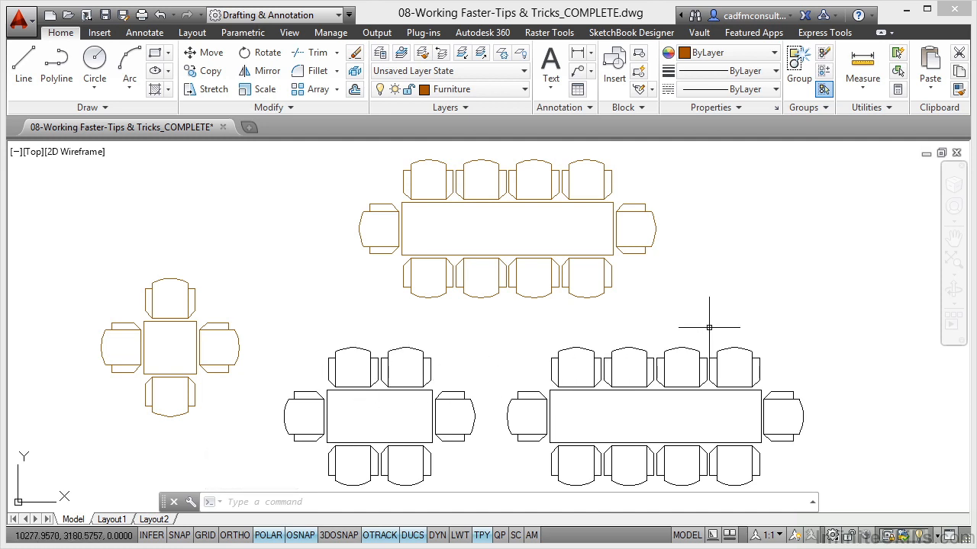
pyautogui.click(504, 225)
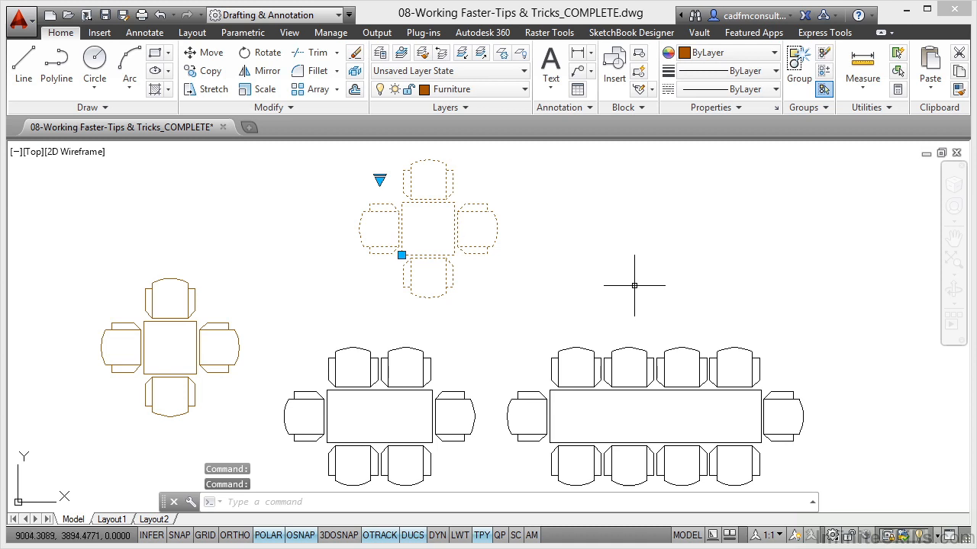
pyautogui.press('Escape')
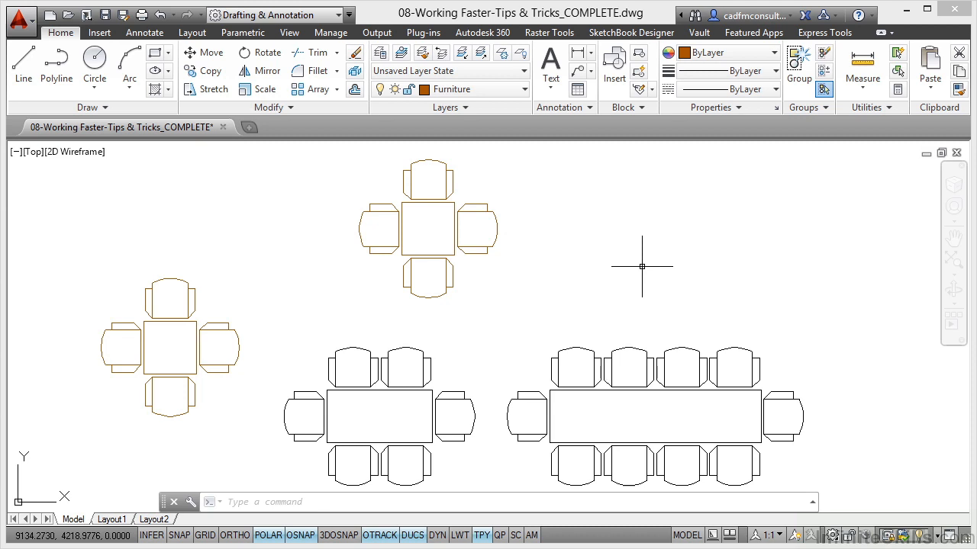
pyautogui.moveTo(314, 138)
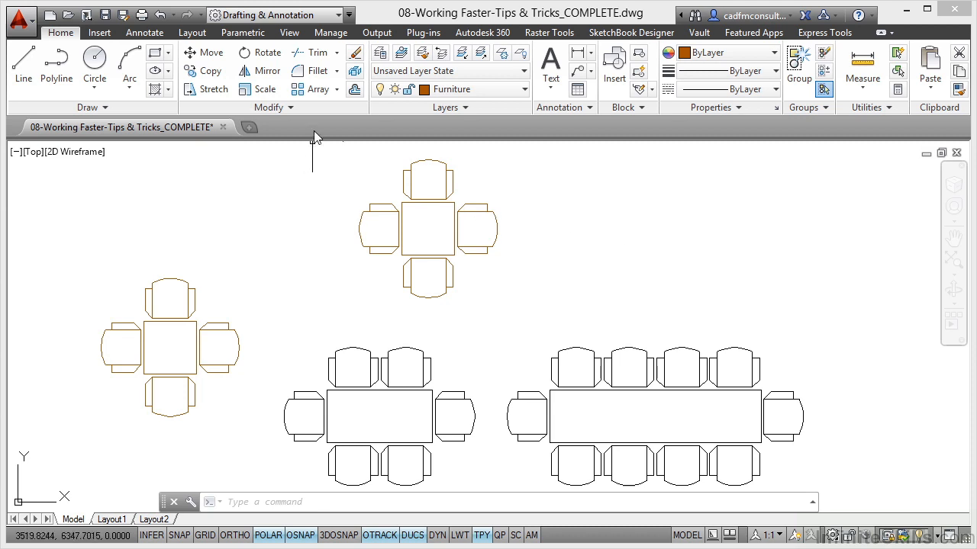
pyautogui.moveTo(319, 171)
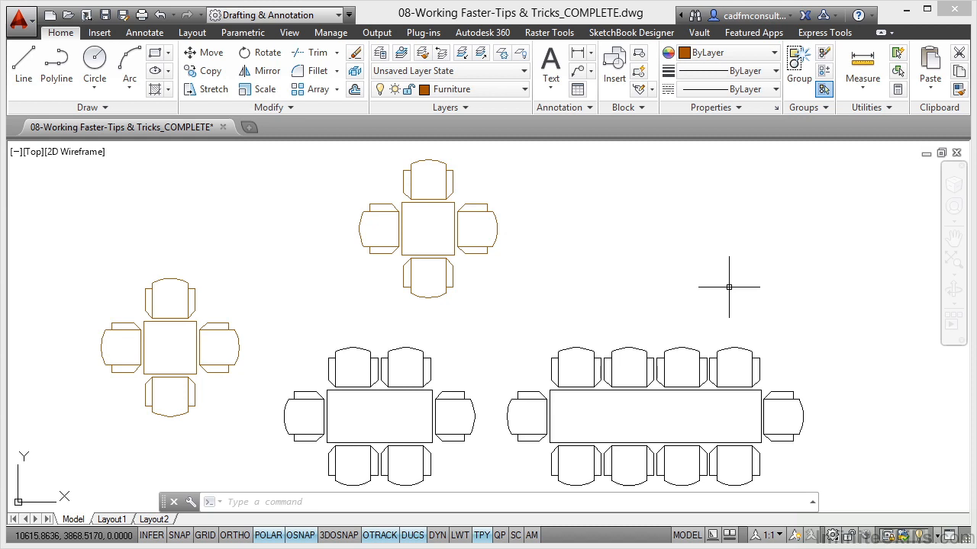
pyautogui.moveTo(541, 288)
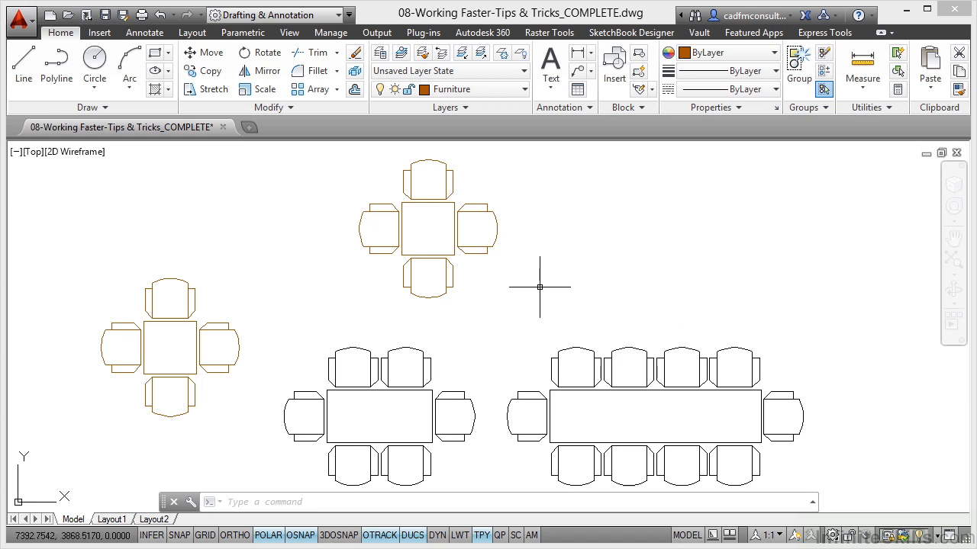